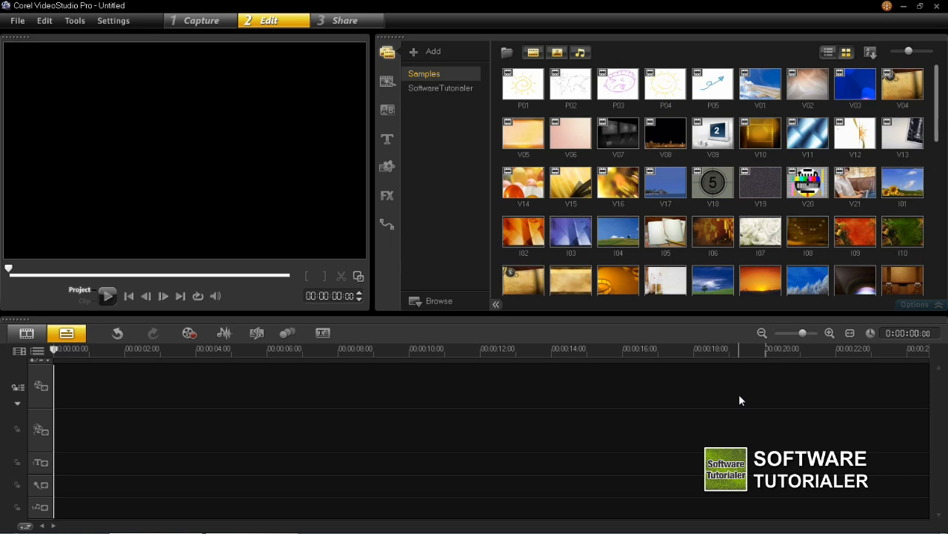
{"action": "mouse_move", "coordinate": [774, 383]}
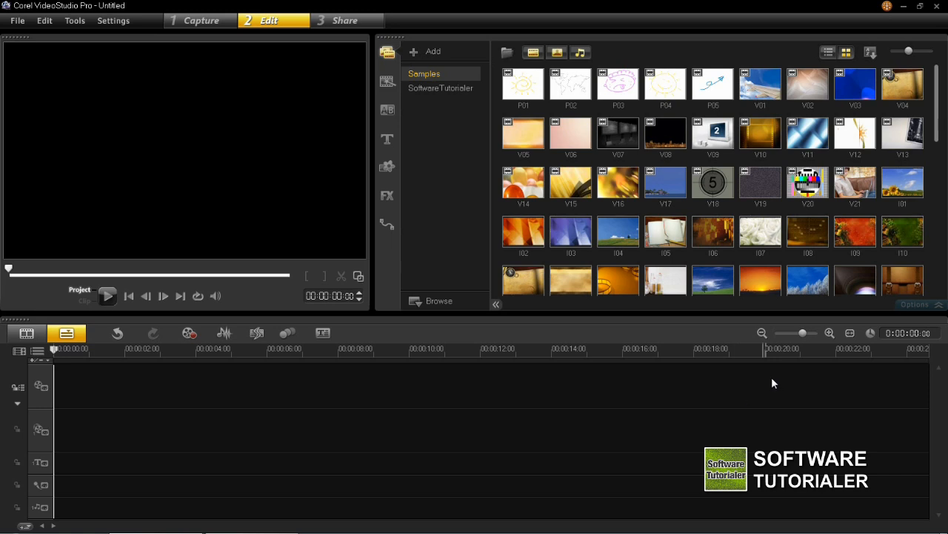
{"action": "mouse_move", "coordinate": [391, 148]}
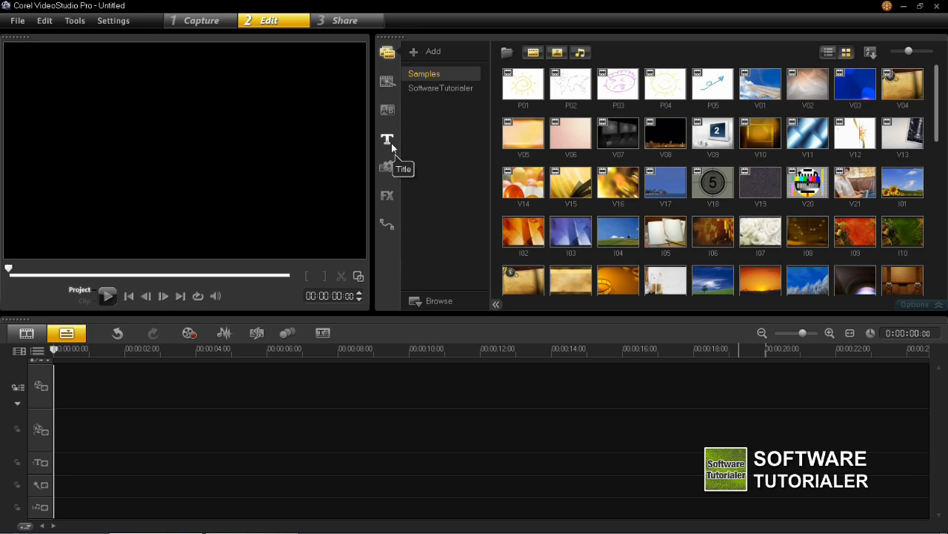
Open the Title library to show the preset title styles.
{"action": "left_click", "coordinate": [387, 139]}
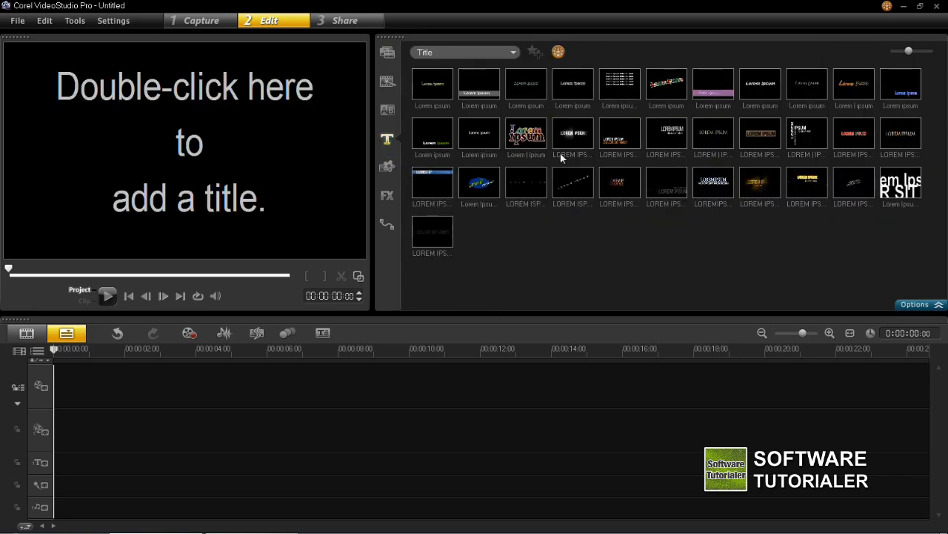
{"action": "mouse_move", "coordinate": [900, 137]}
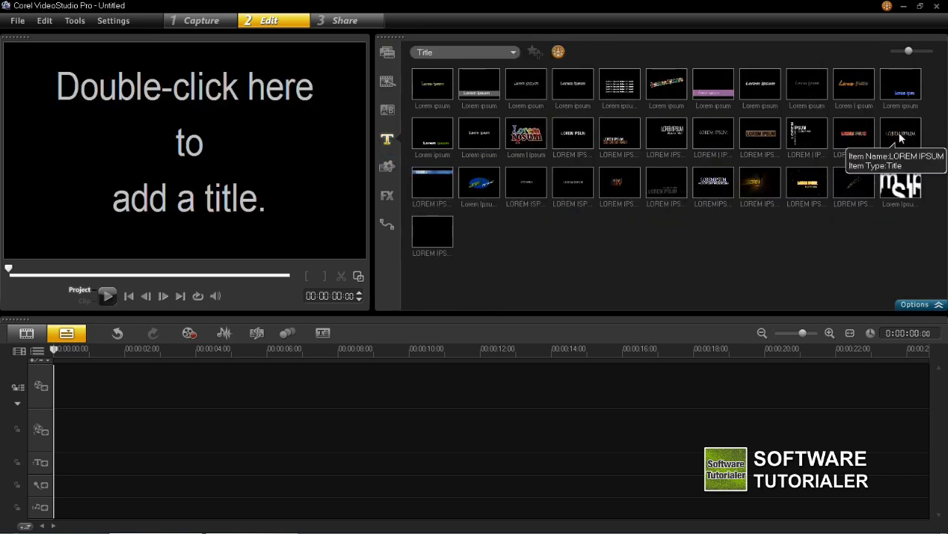
{"action": "mouse_move", "coordinate": [536, 262]}
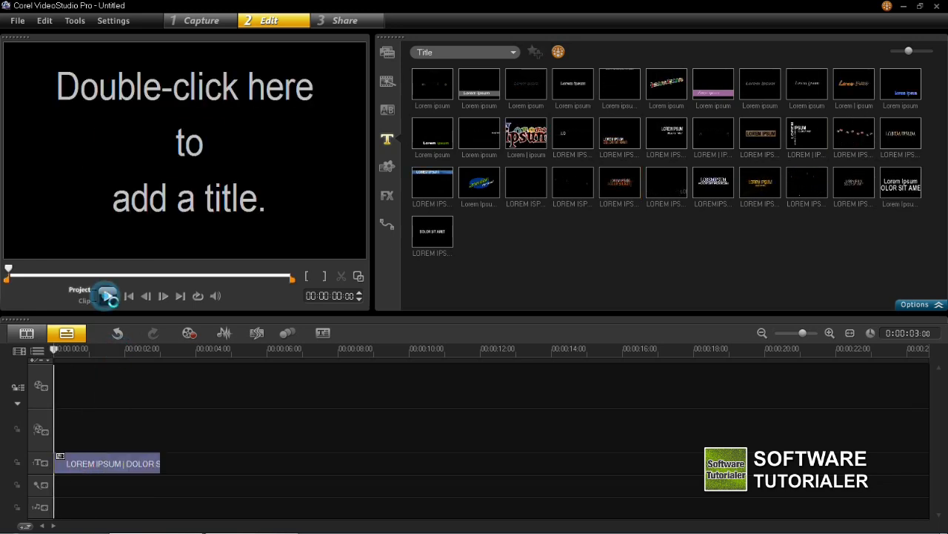
Play back the Lorem Ipsum title, then select its clip on the title track.
{"action": "left_click", "coordinate": [107, 296]}
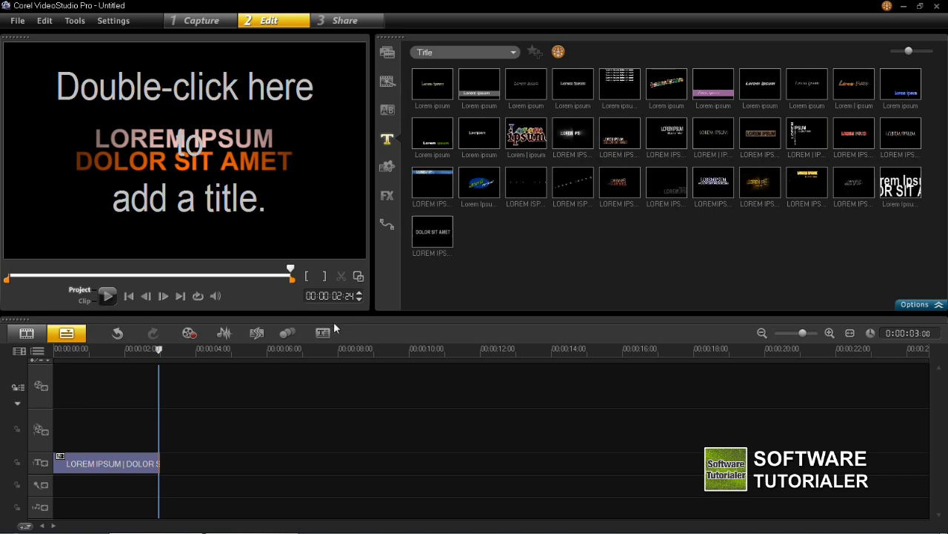
{"action": "left_click", "coordinate": [108, 463]}
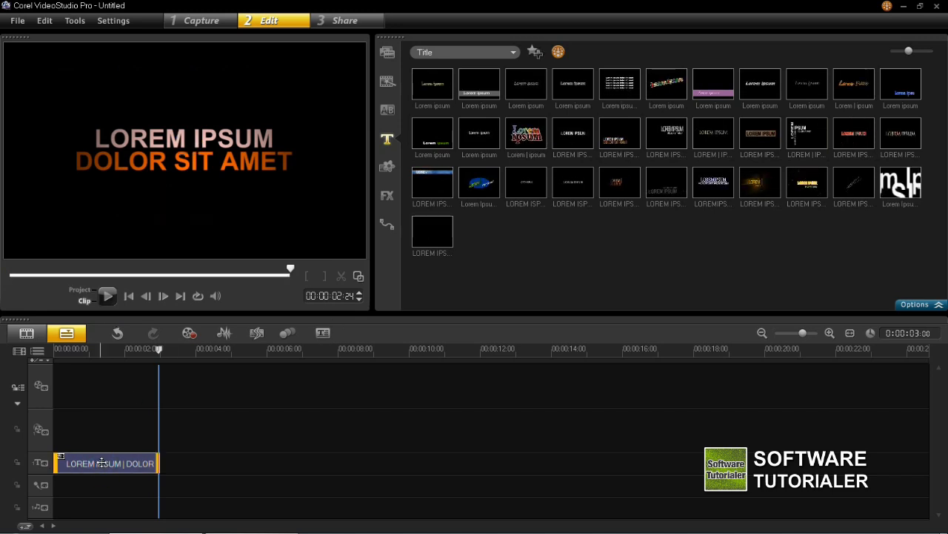
Replace the placeholder text with 'Welcome' above 'to todays tutorial'.
{"action": "double_click", "coordinate": [106, 463]}
{"action": "type", "text": "Welcome"}
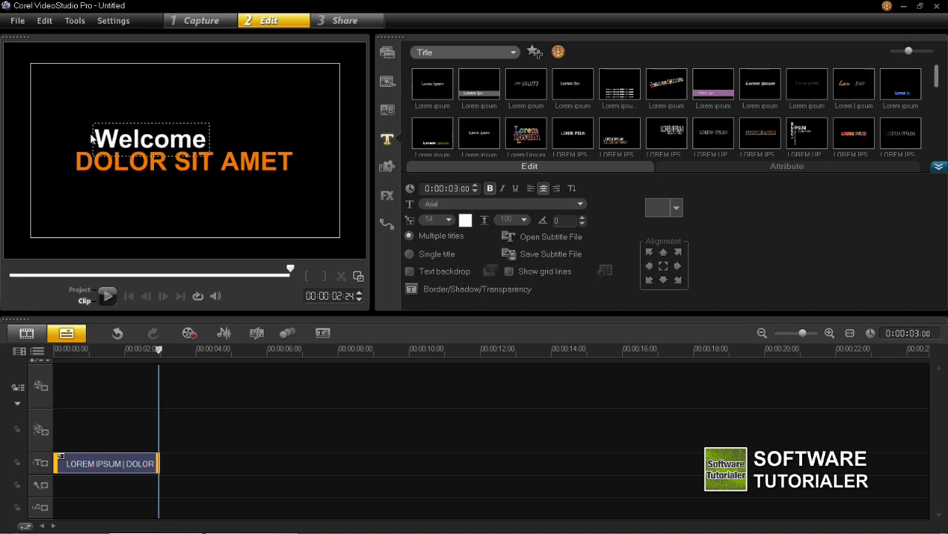
{"action": "left_click", "coordinate": [465, 220]}
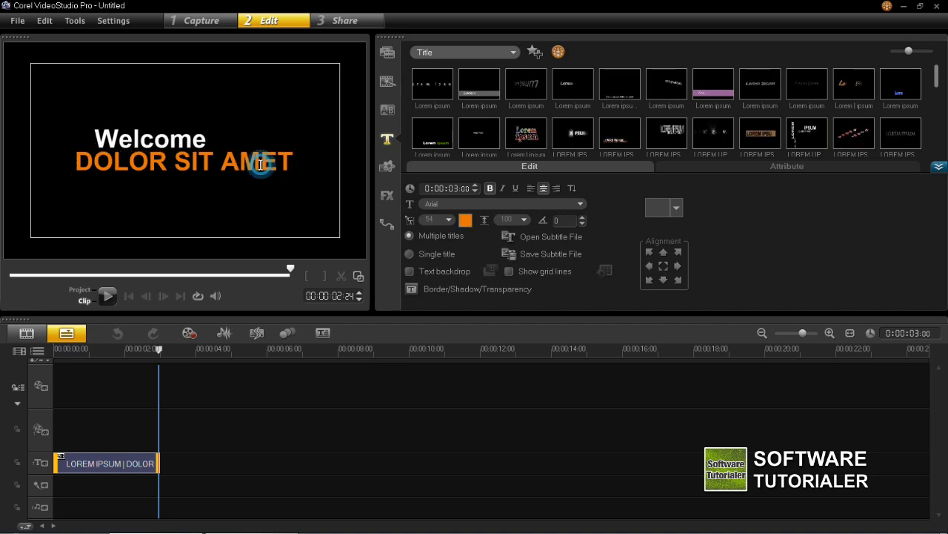
{"action": "double_click", "coordinate": [184, 160]}
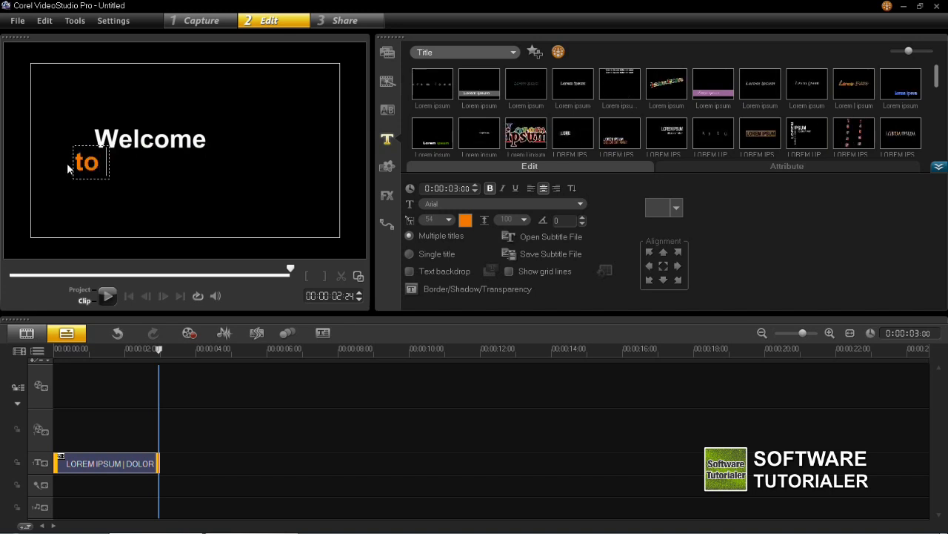
{"action": "type", "text": "todays tuto"}
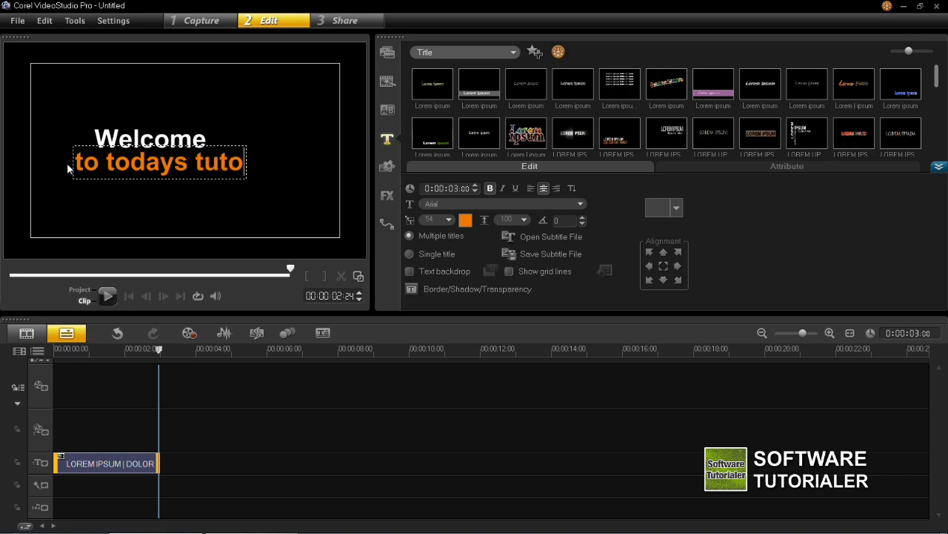
{"action": "type", "text": "rial"}
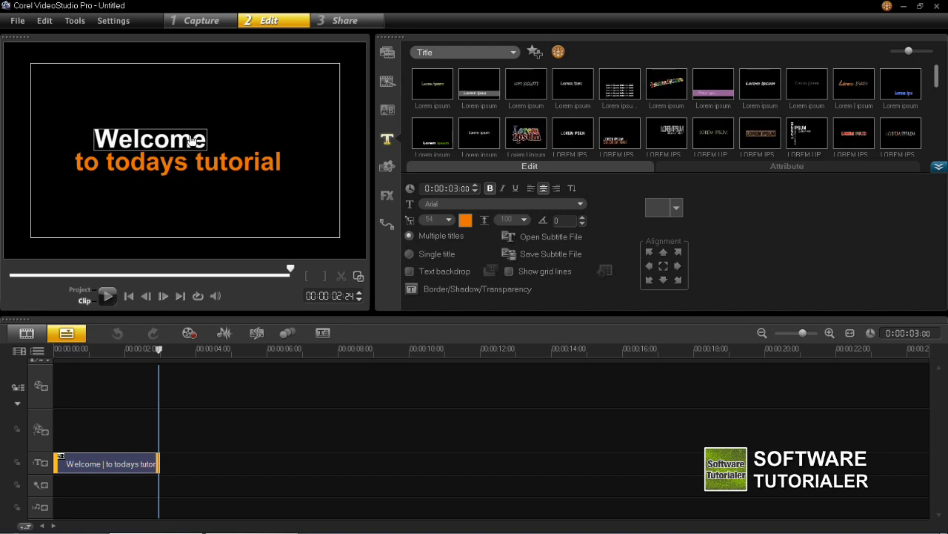
Apply Basic Sans Light SF to the Welcome line and the second line.
{"action": "left_click", "coordinate": [465, 220]}
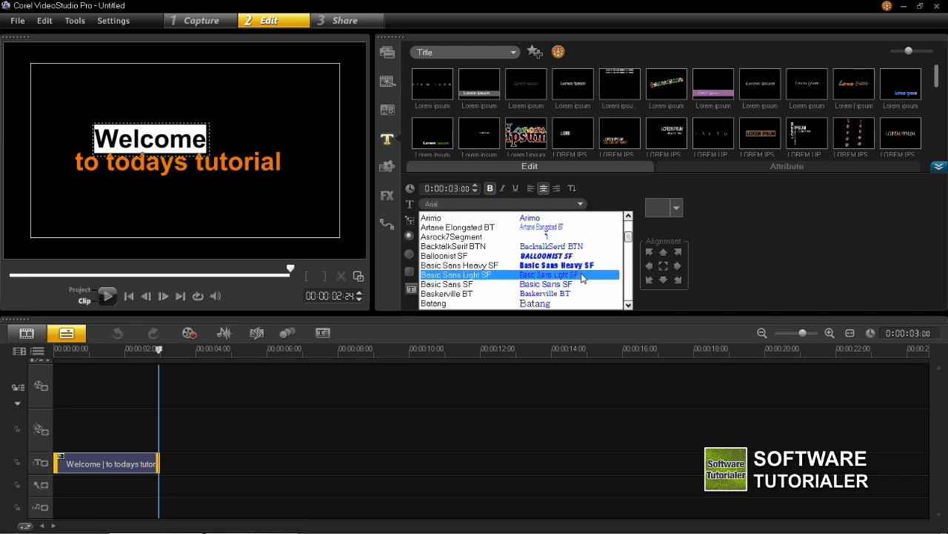
{"action": "left_click", "coordinate": [548, 275]}
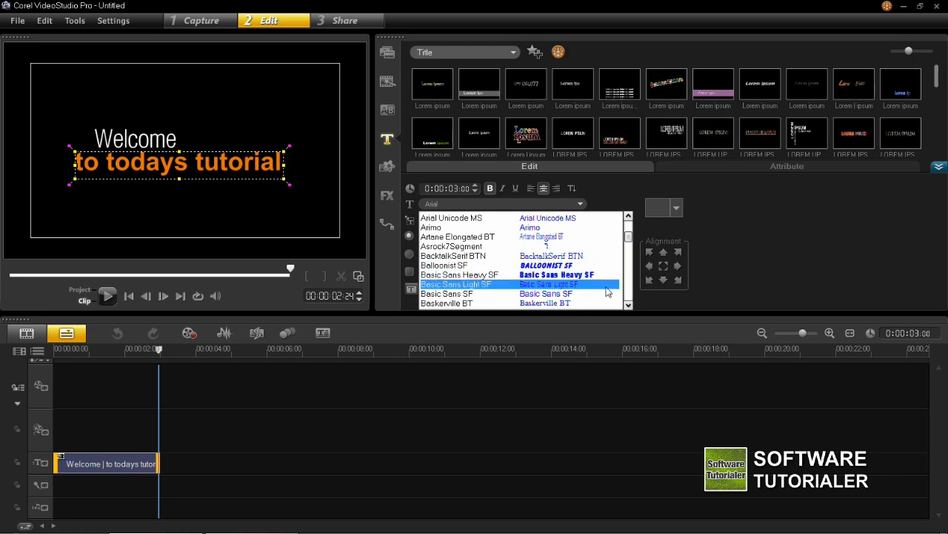
{"action": "left_click", "coordinate": [456, 284]}
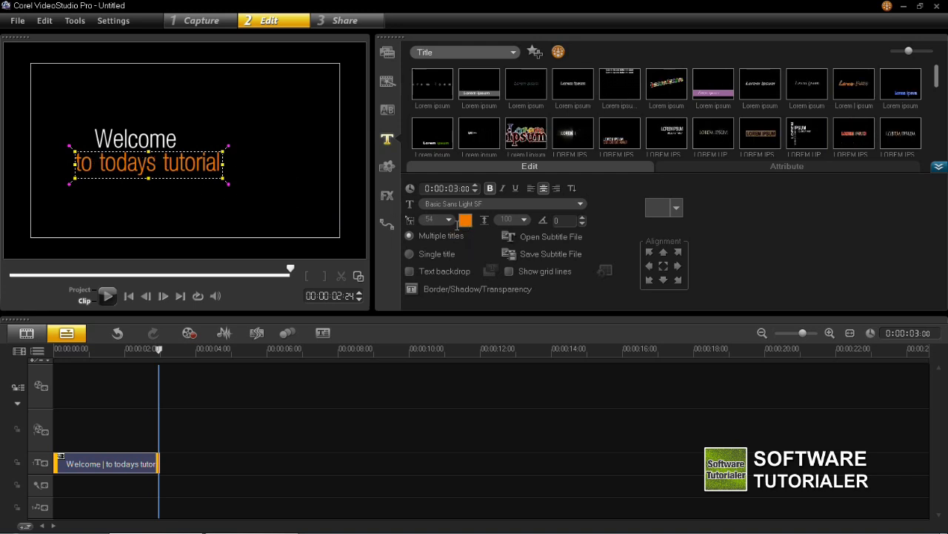
{"action": "mouse_move", "coordinate": [465, 220]}
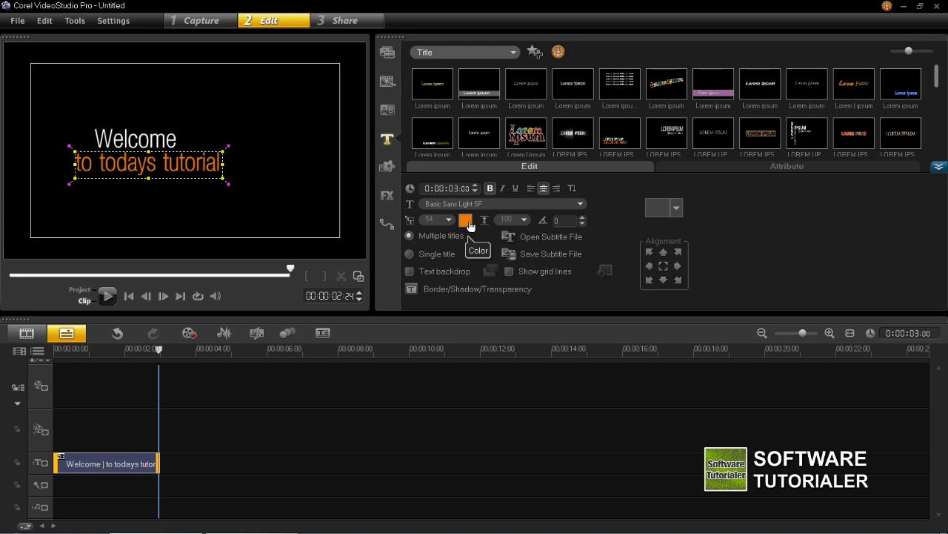
Recolour the 'to todays tutorial' line from orange to green.
{"action": "left_click", "coordinate": [465, 219]}
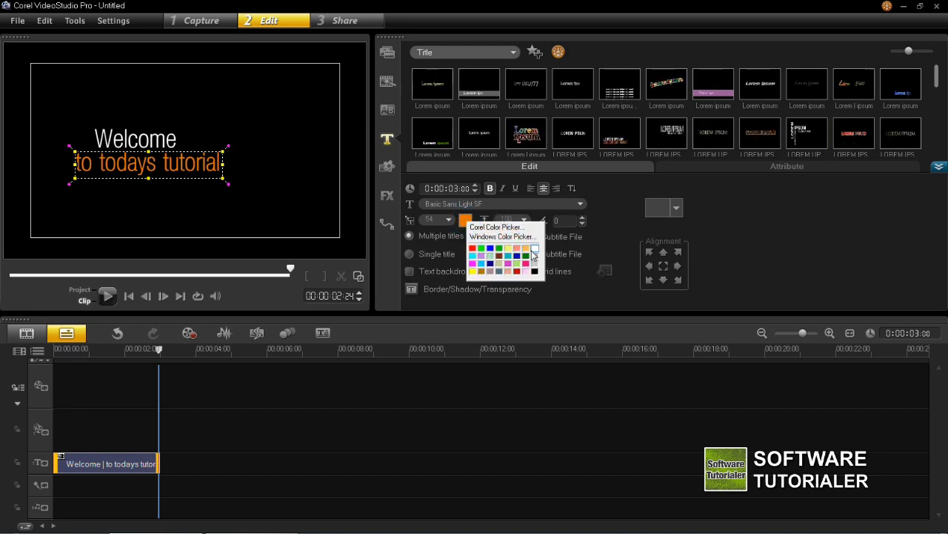
{"action": "left_click", "coordinate": [482, 248]}
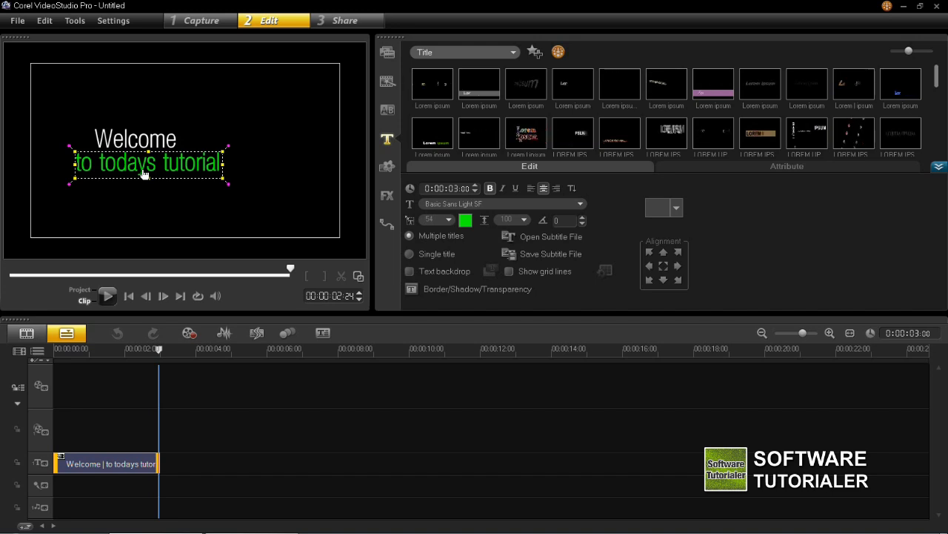
{"action": "mouse_move", "coordinate": [428, 220]}
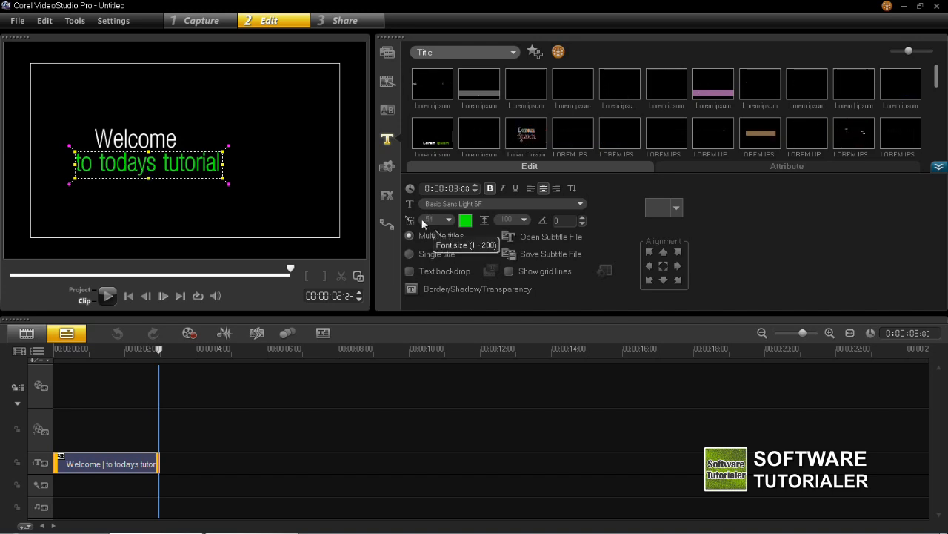
Pick a larger font size for the second line and size 65 for Welcome.
{"action": "left_click", "coordinate": [448, 221]}
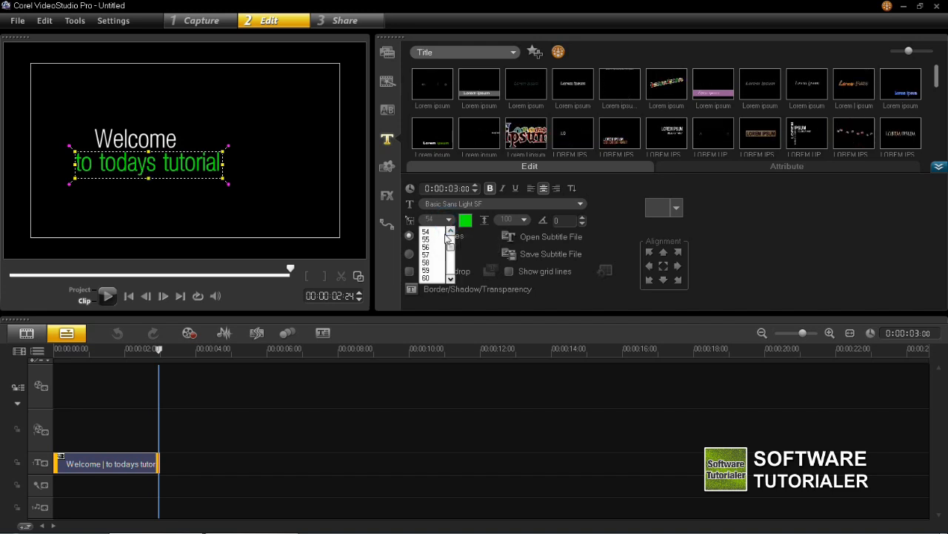
{"action": "scroll", "scroll_direction": "down", "scroll_amount": 3}
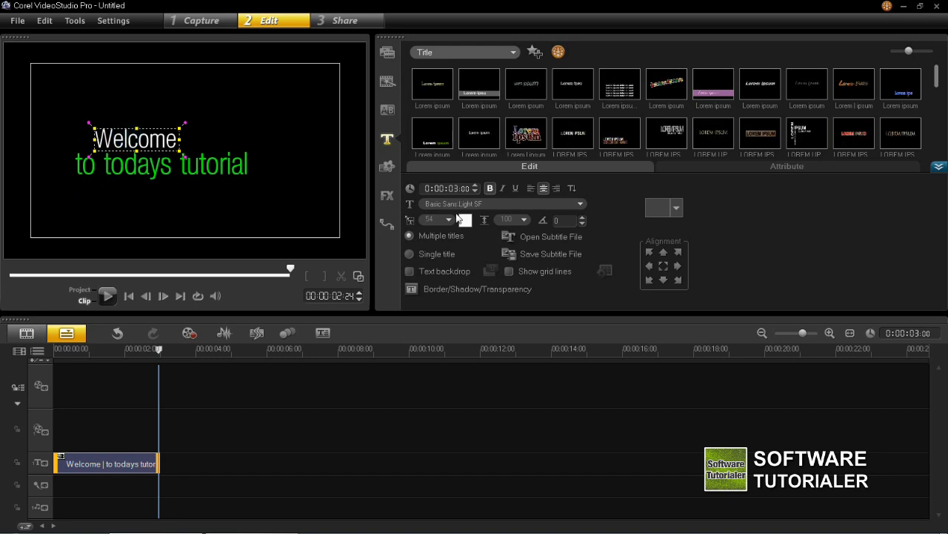
{"action": "left_click", "coordinate": [449, 219]}
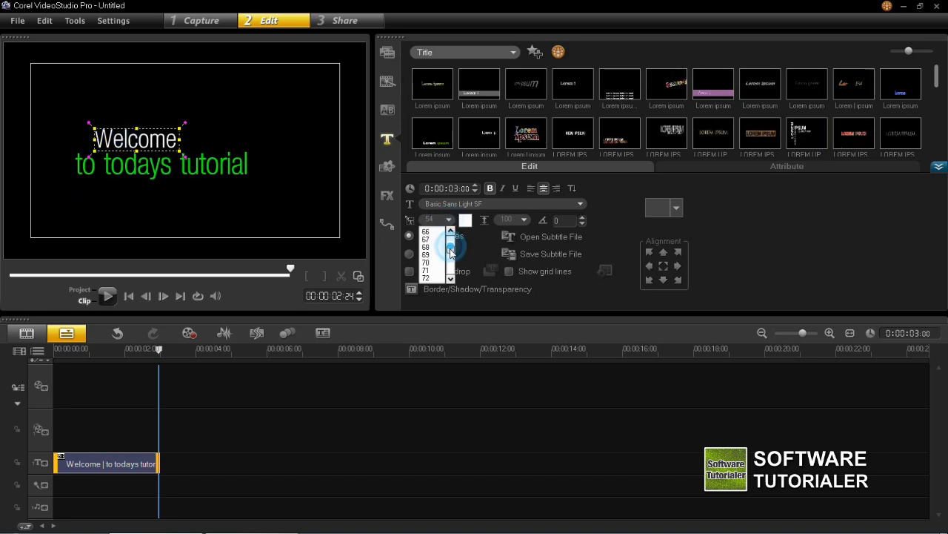
{"action": "scroll", "scroll_direction": "up", "scroll_amount": 3}
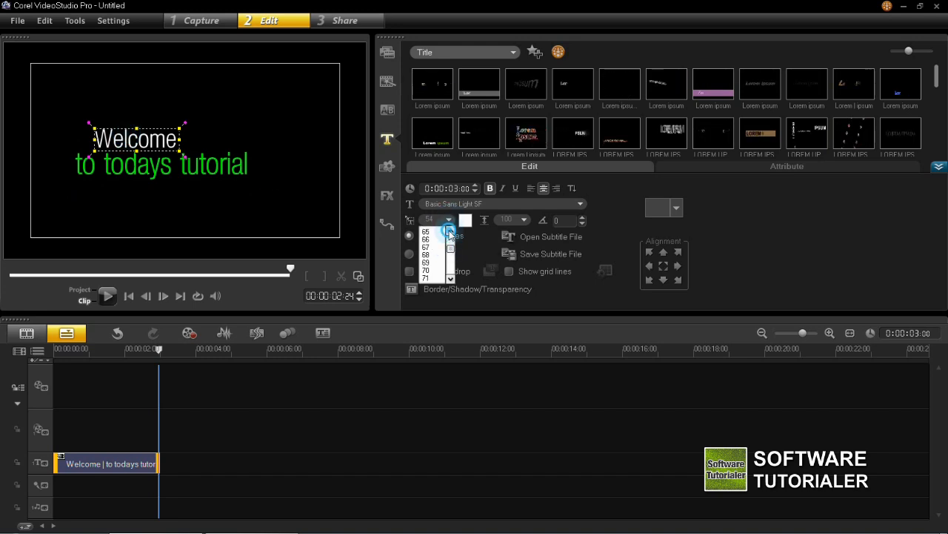
{"action": "left_click", "coordinate": [426, 231]}
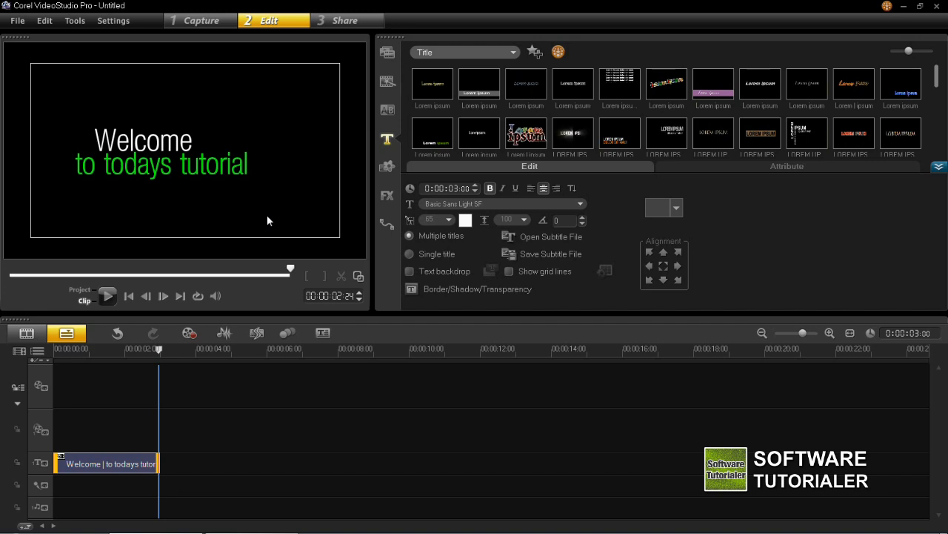
{"action": "mouse_move", "coordinate": [224, 204]}
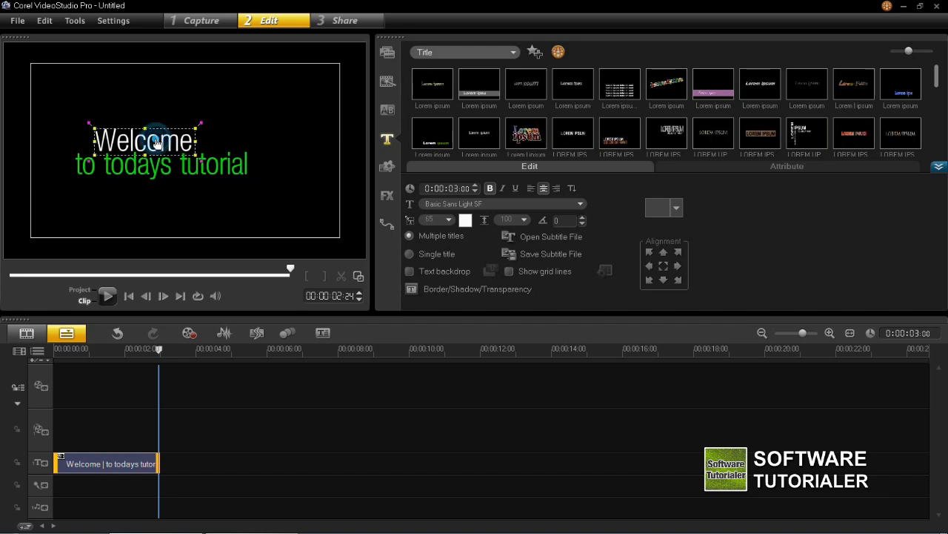
{"action": "mouse_move", "coordinate": [663, 266]}
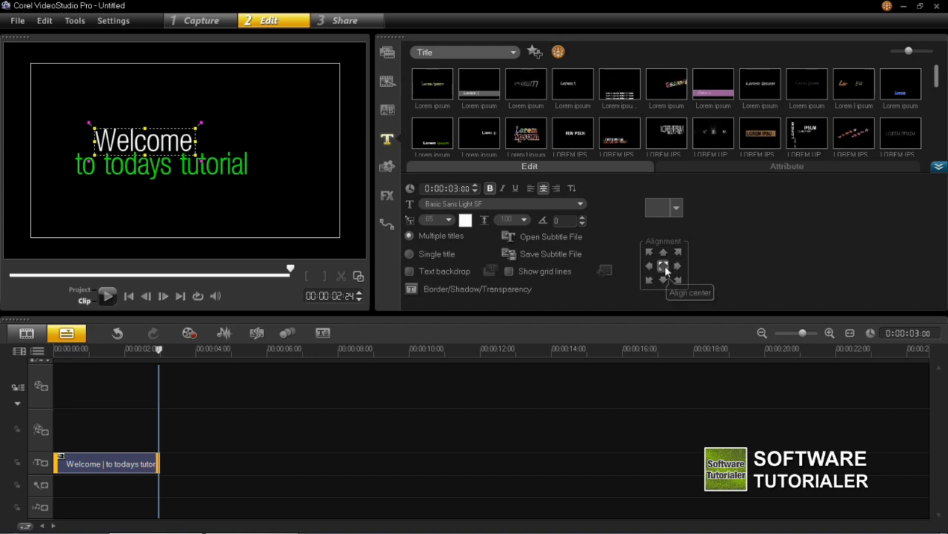
{"action": "mouse_move", "coordinate": [677, 265]}
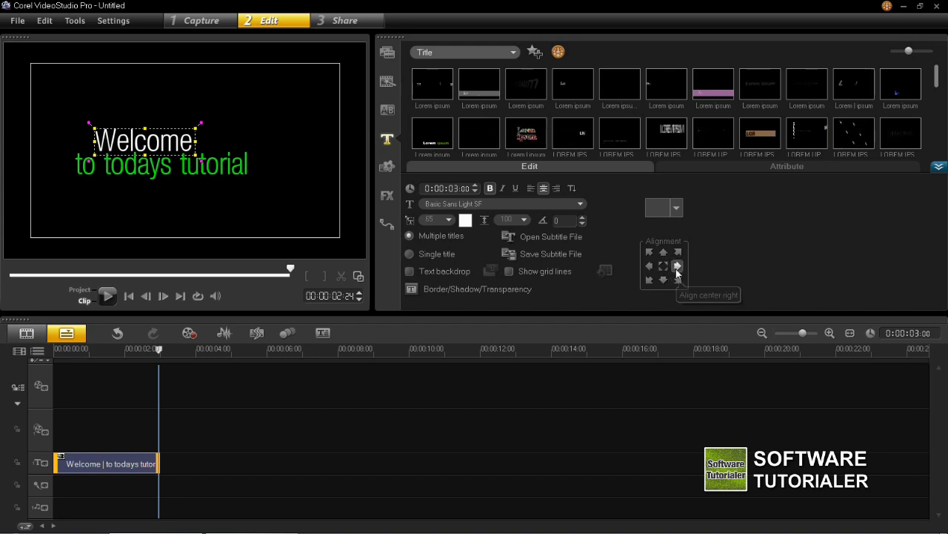
{"action": "mouse_move", "coordinate": [663, 279]}
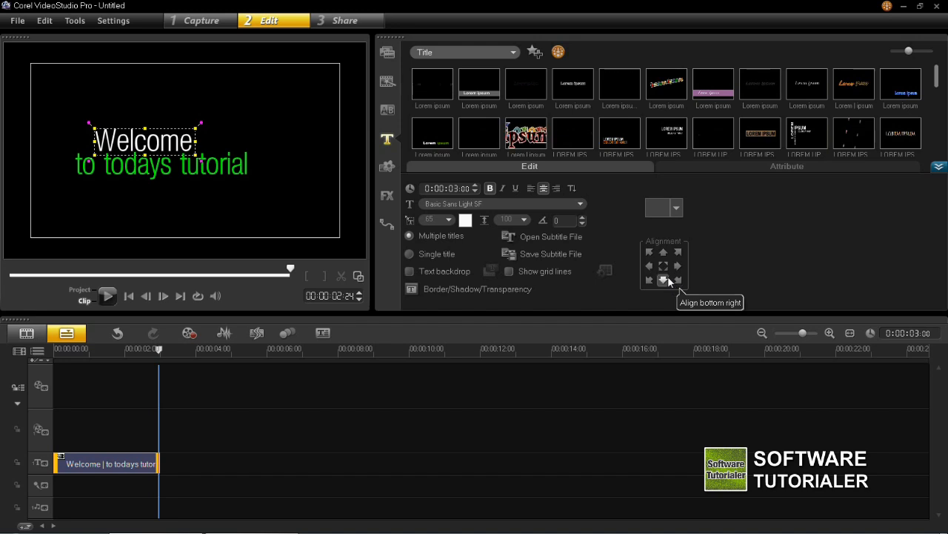
{"action": "mouse_move", "coordinate": [663, 266]}
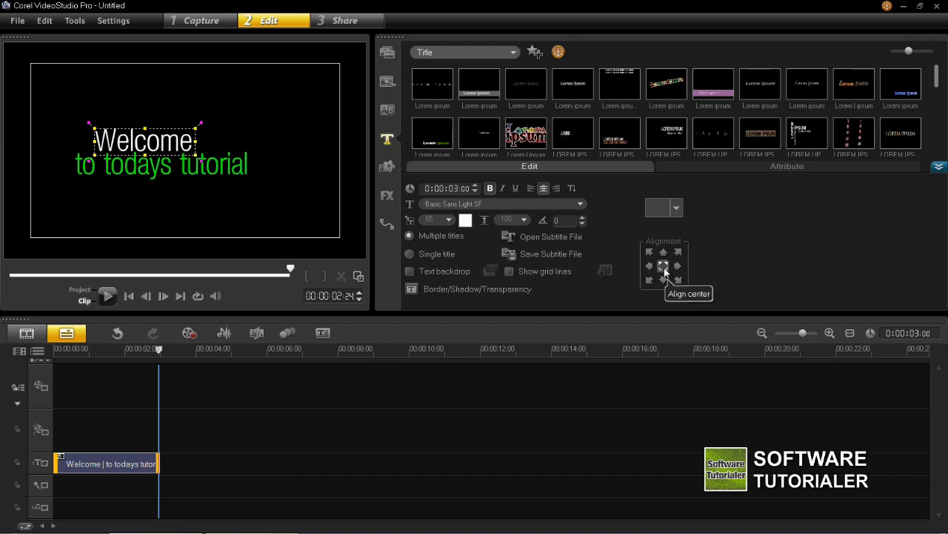
Center-align the Welcome line and the green 'to todays tutorial' line.
{"action": "left_click", "coordinate": [664, 265]}
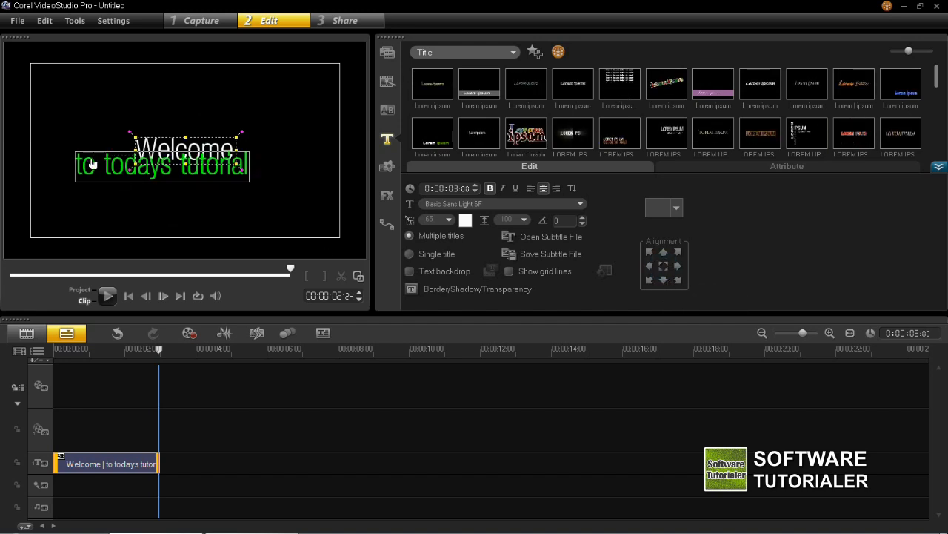
{"action": "left_click", "coordinate": [659, 266]}
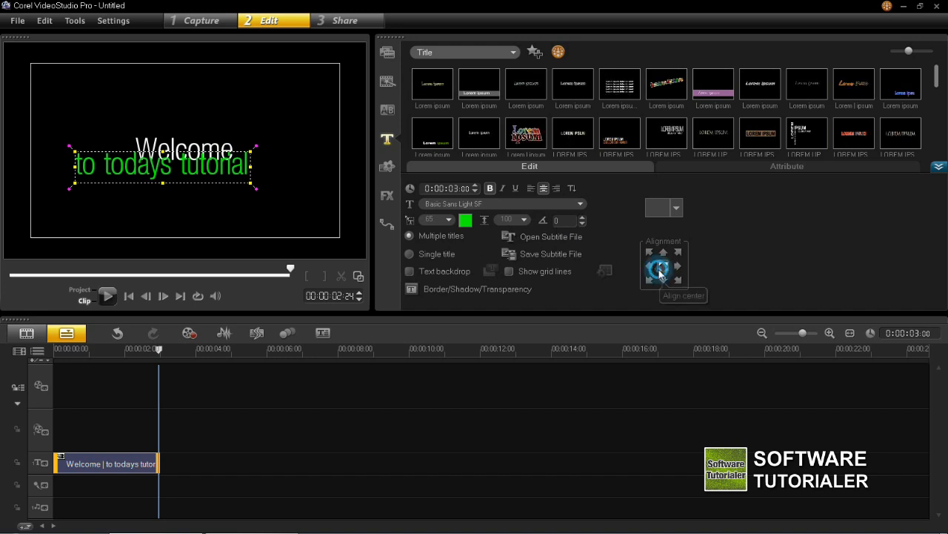
{"action": "left_click", "coordinate": [664, 265]}
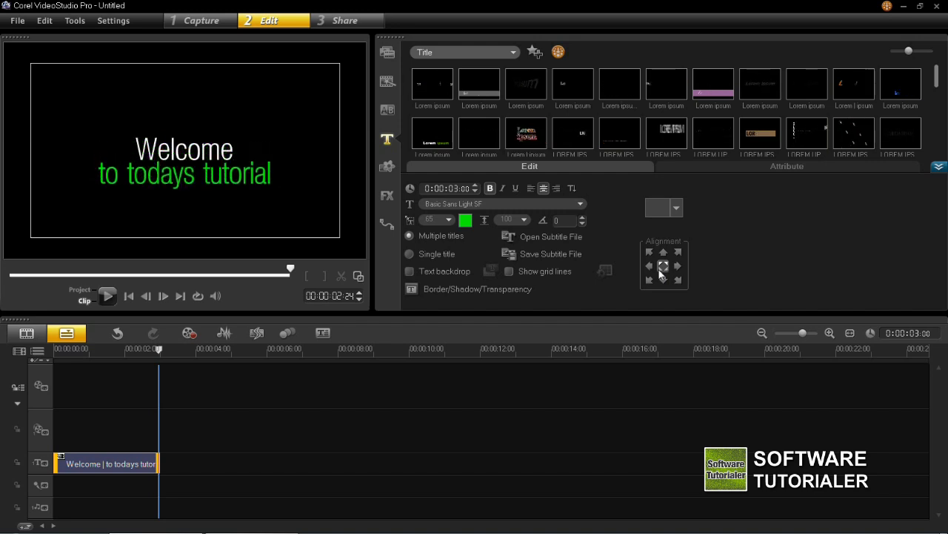
{"action": "left_click", "coordinate": [217, 174]}
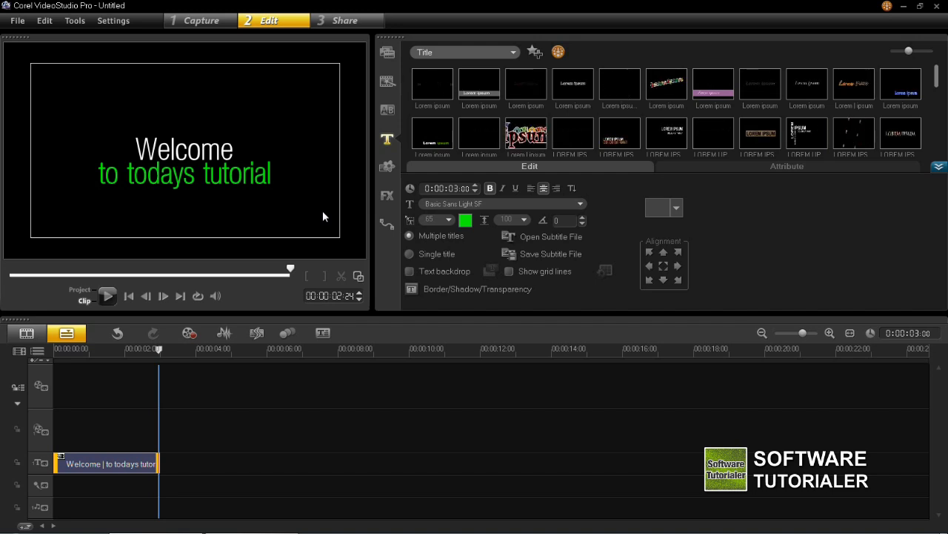
{"action": "mouse_move", "coordinate": [138, 415]}
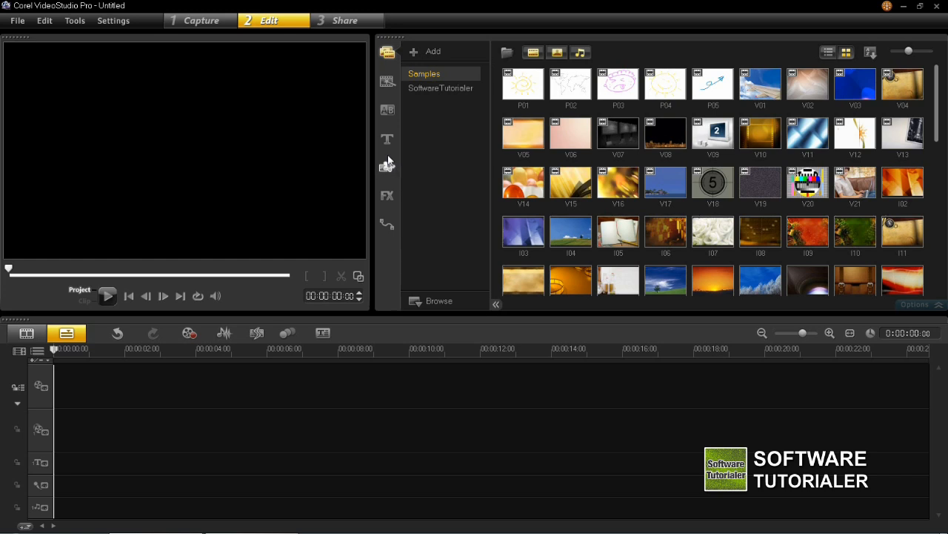
{"action": "mouse_move", "coordinate": [388, 152]}
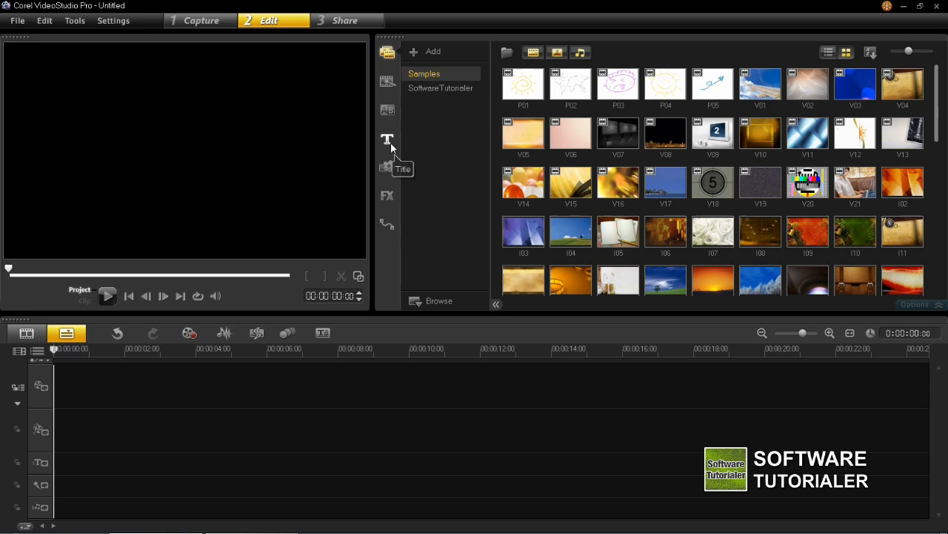
Bring up the title presets and text settings from the Title library.
{"action": "left_click", "coordinate": [387, 139]}
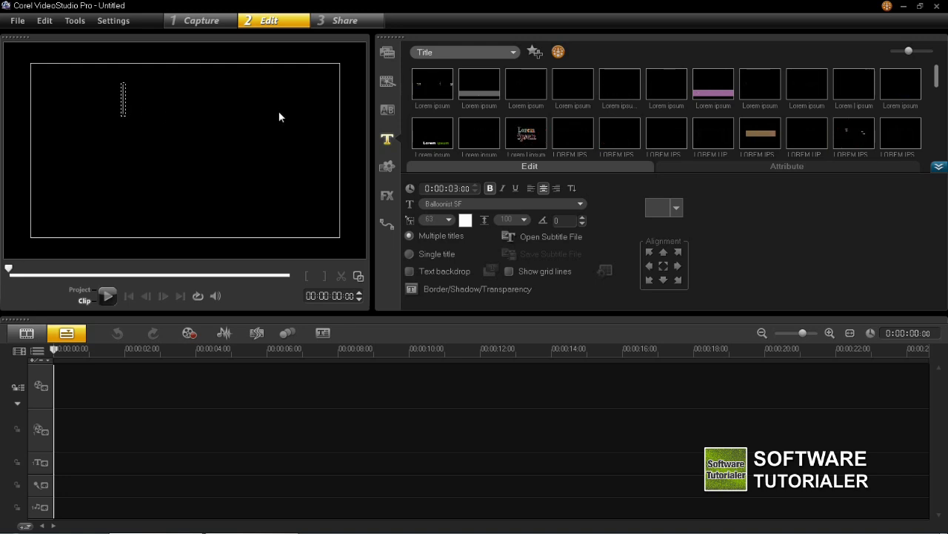
Type 'WELCOME' as the first line of the new title.
{"action": "type", "text": "W"}
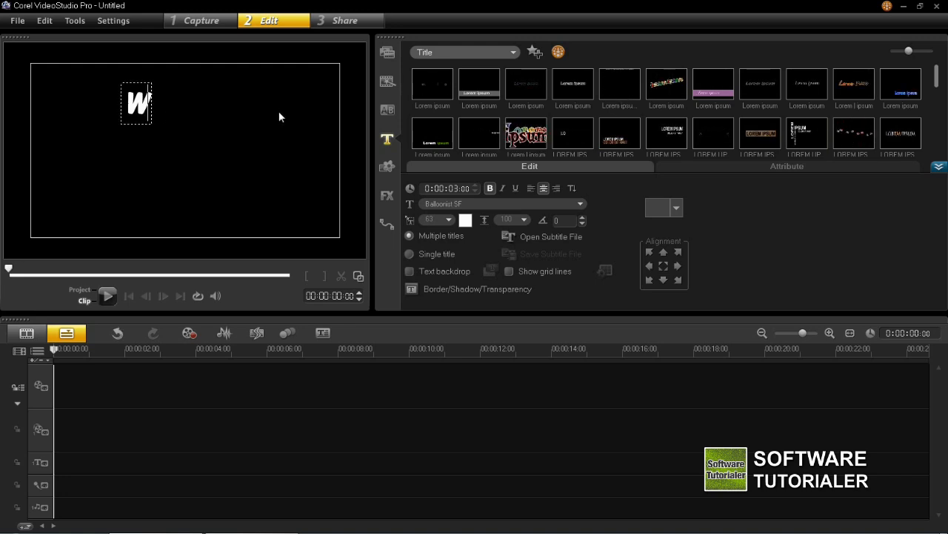
{"action": "type", "text": "ELCOME"}
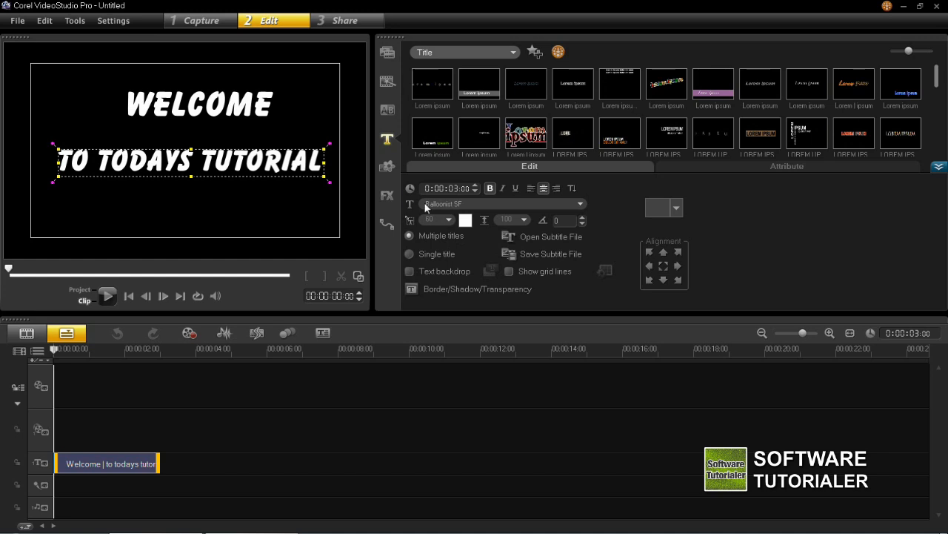
Set the second line's font size to 55 and WELCOME's to 65.
{"action": "left_click", "coordinate": [448, 219]}
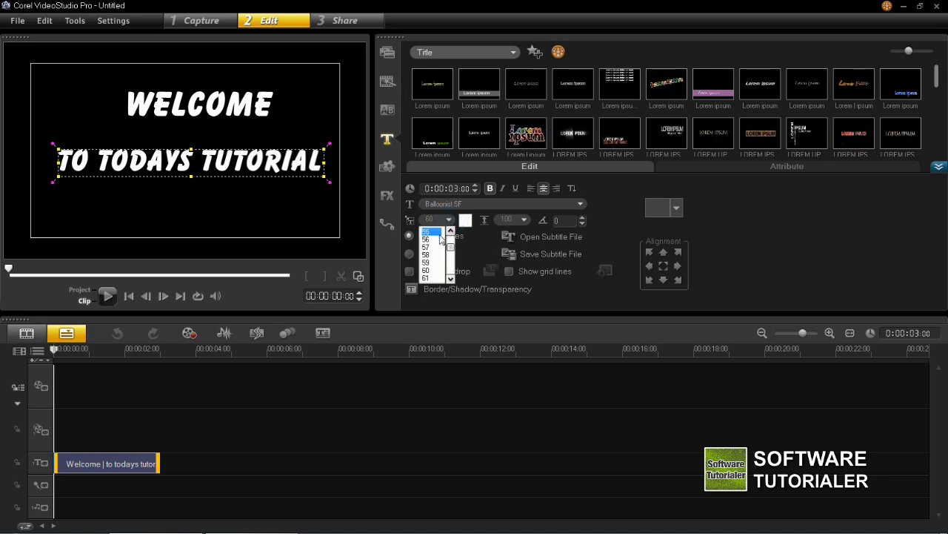
{"action": "left_click", "coordinate": [426, 230]}
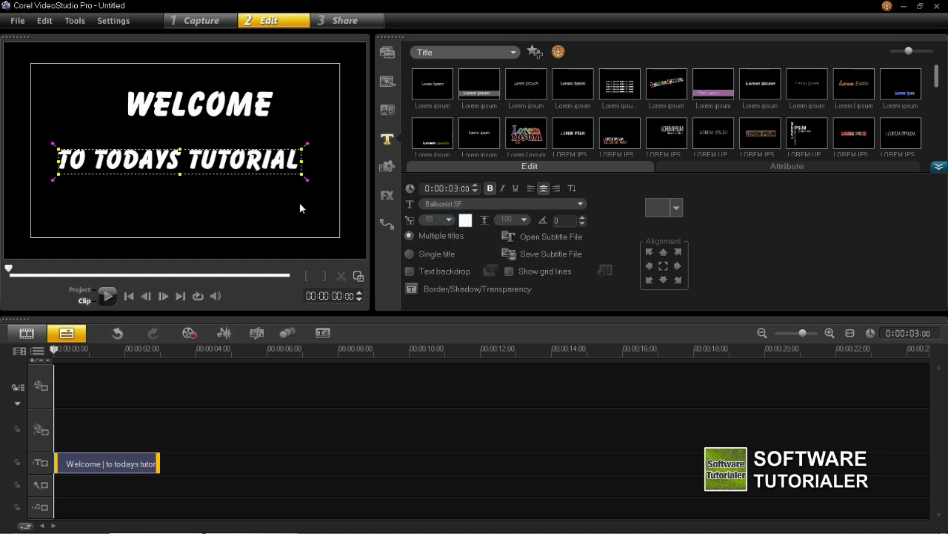
{"action": "left_click", "coordinate": [200, 104]}
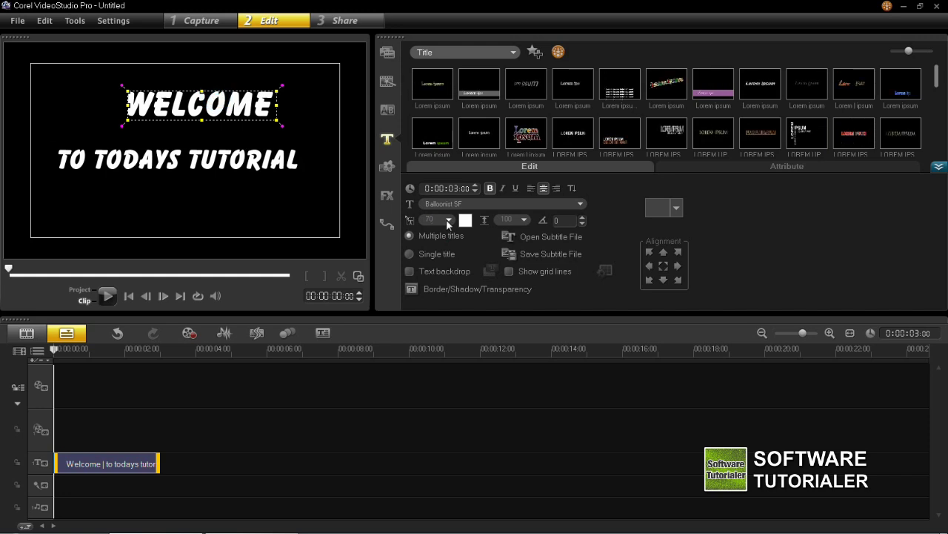
{"action": "left_click", "coordinate": [448, 219]}
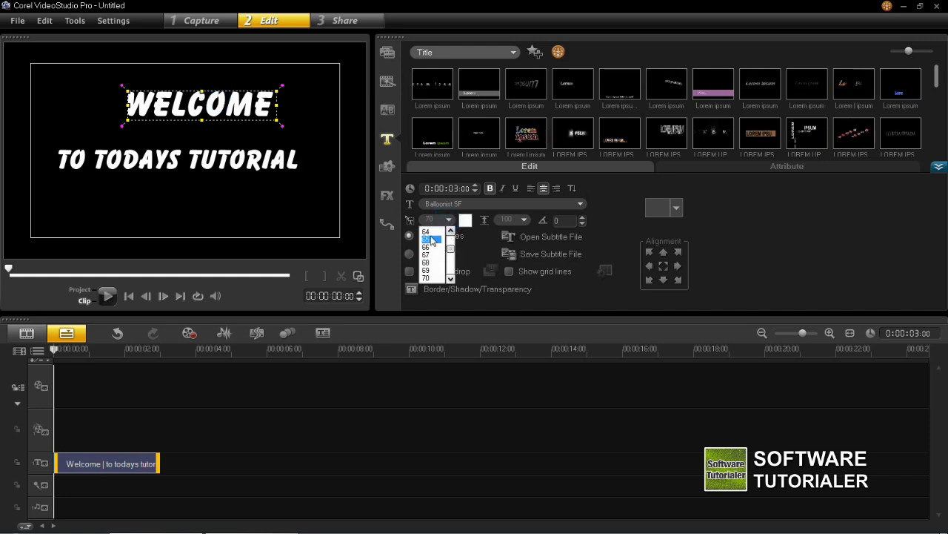
{"action": "left_click", "coordinate": [425, 248]}
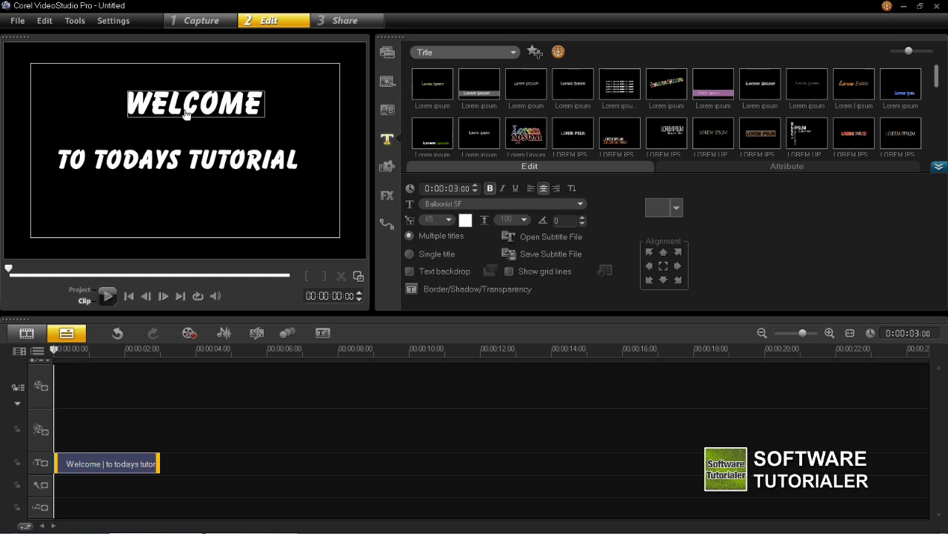
Colour the 'TO TODAYS TUTORIAL' line red, leaving WELCOME white.
{"action": "left_click", "coordinate": [178, 159]}
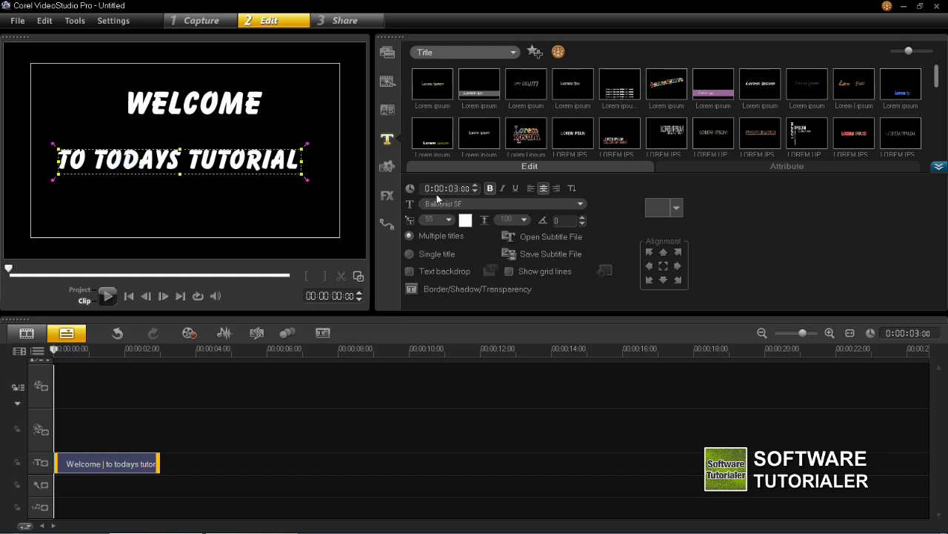
{"action": "left_click", "coordinate": [465, 220]}
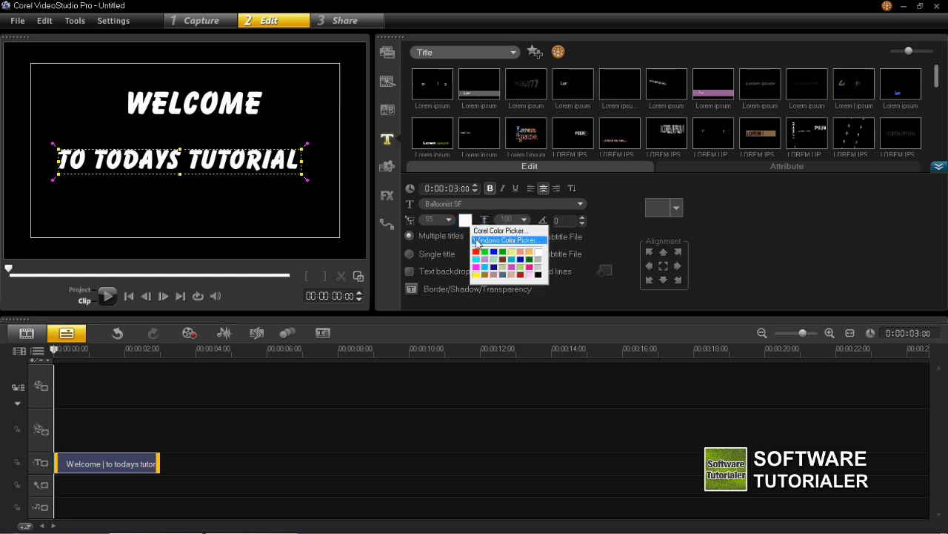
{"action": "left_click", "coordinate": [476, 253]}
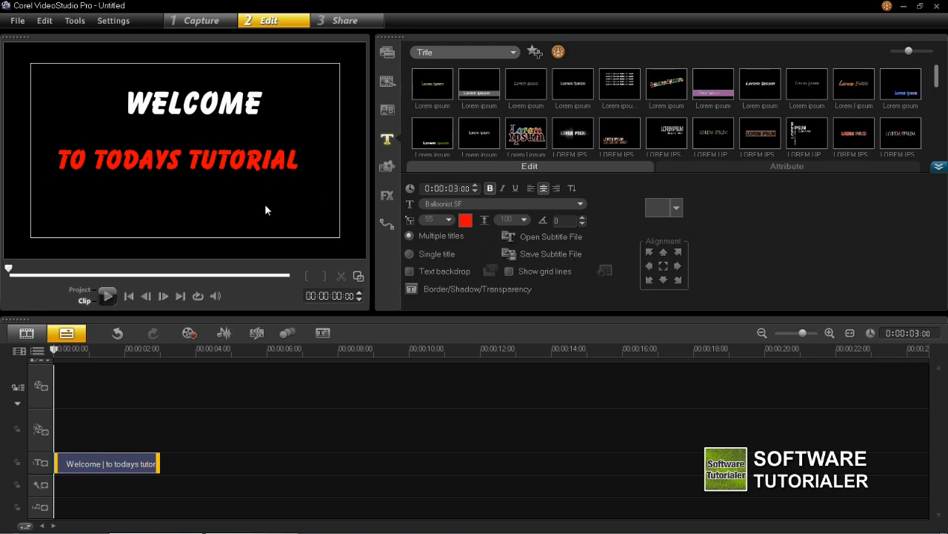
{"action": "left_click", "coordinate": [257, 168]}
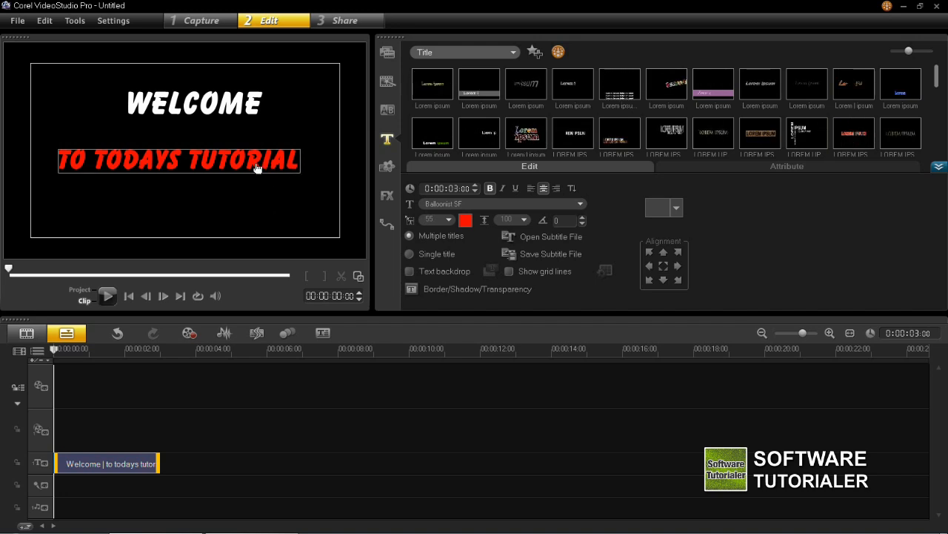
Switch both title lines from Balloonist SF to Arial.
{"action": "left_click", "coordinate": [196, 104]}
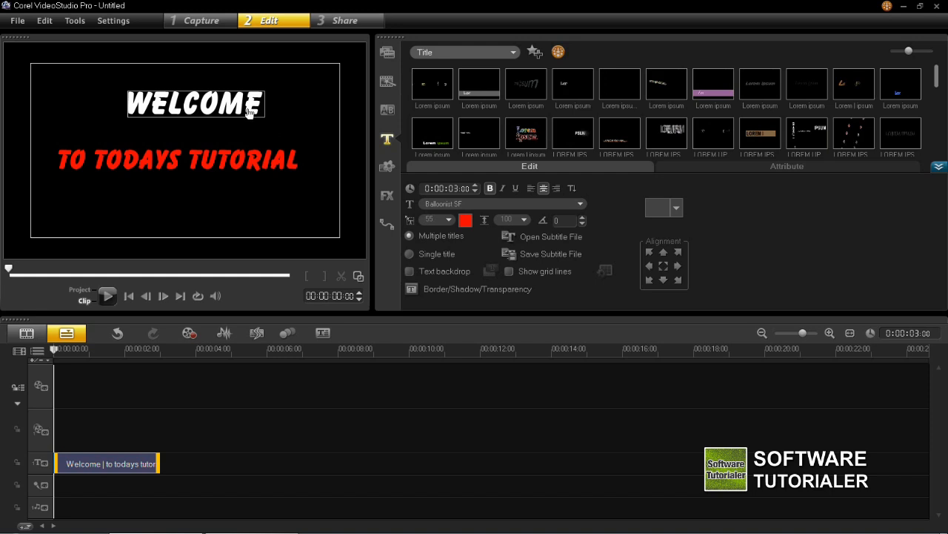
{"action": "left_click", "coordinate": [196, 103]}
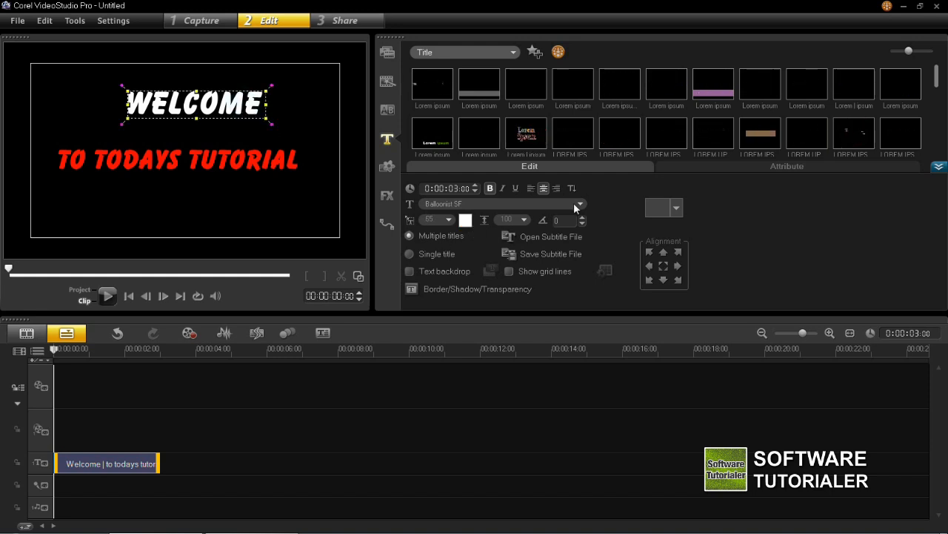
{"action": "left_click", "coordinate": [581, 204]}
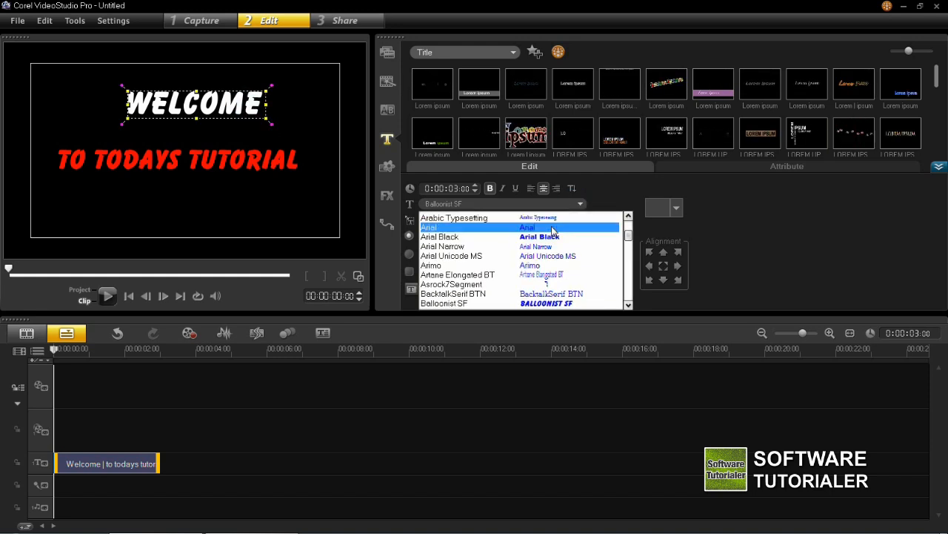
{"action": "left_click", "coordinate": [528, 227]}
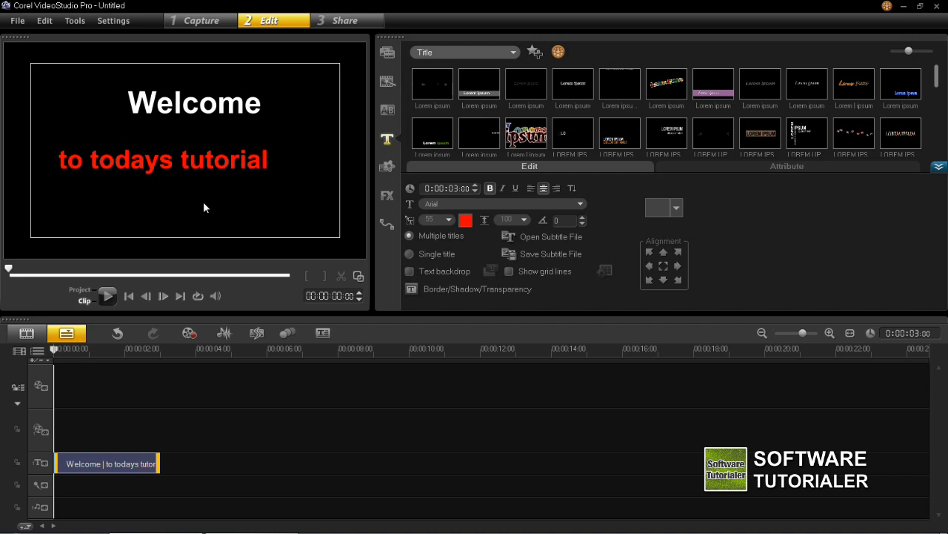
{"action": "left_click", "coordinate": [163, 159]}
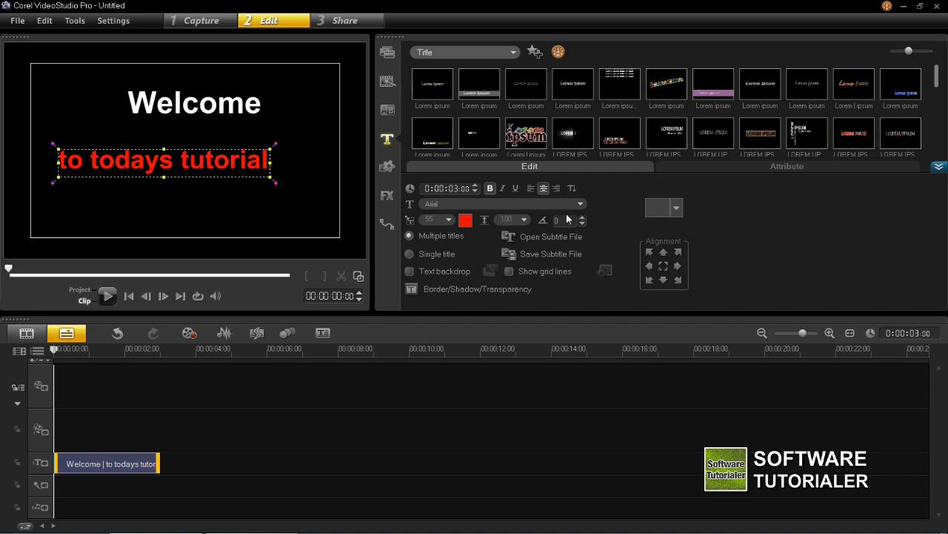
{"action": "mouse_move", "coordinate": [664, 266]}
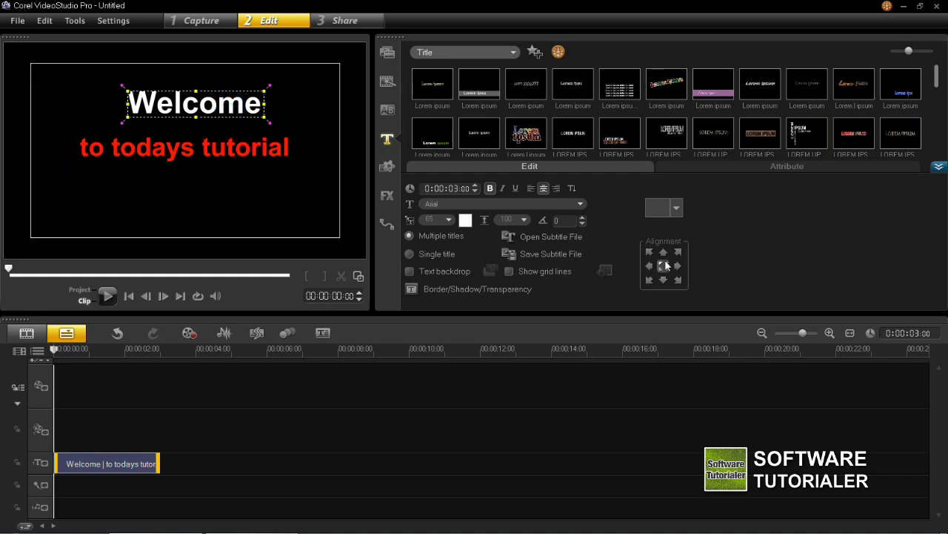
Center-align the lines and nudge Welcome up just above the red line.
{"action": "left_click", "coordinate": [649, 253]}
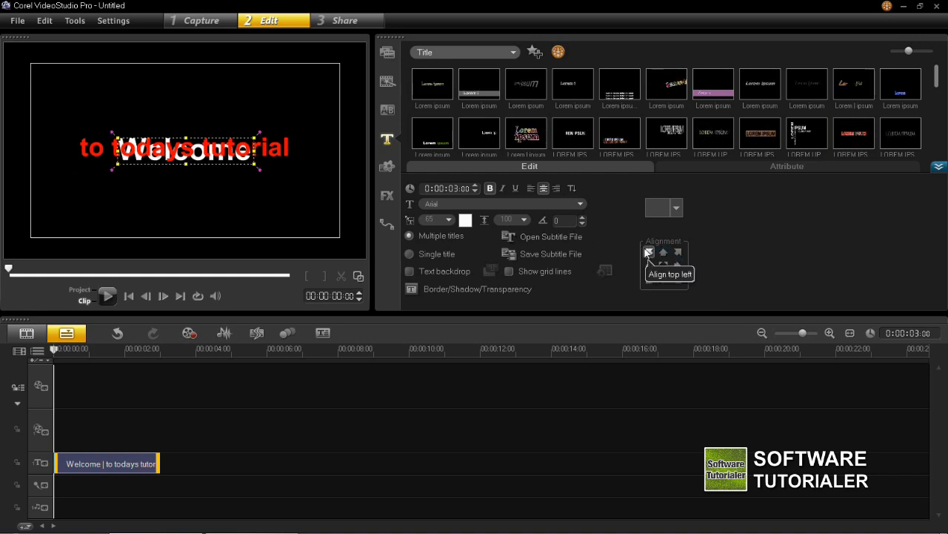
{"action": "left_click", "coordinate": [649, 253]}
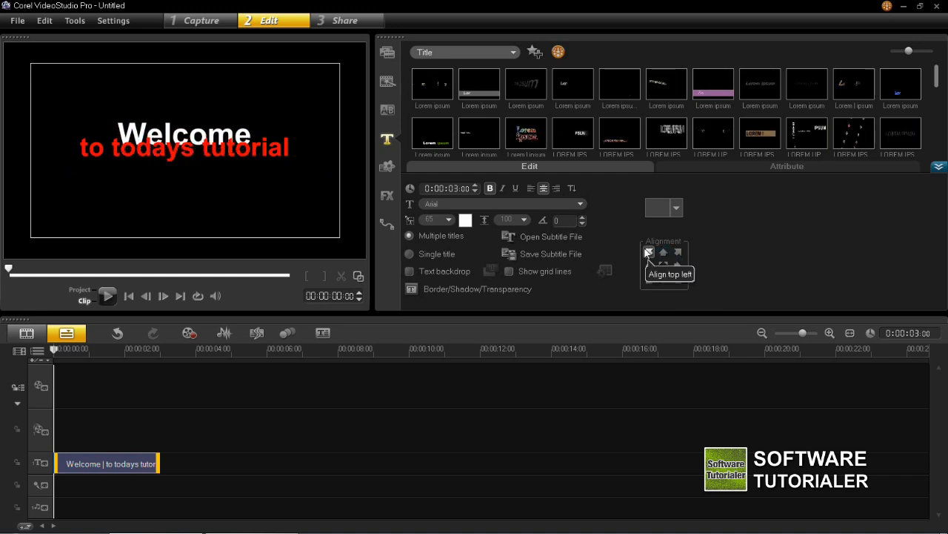
{"action": "left_click", "coordinate": [649, 253]}
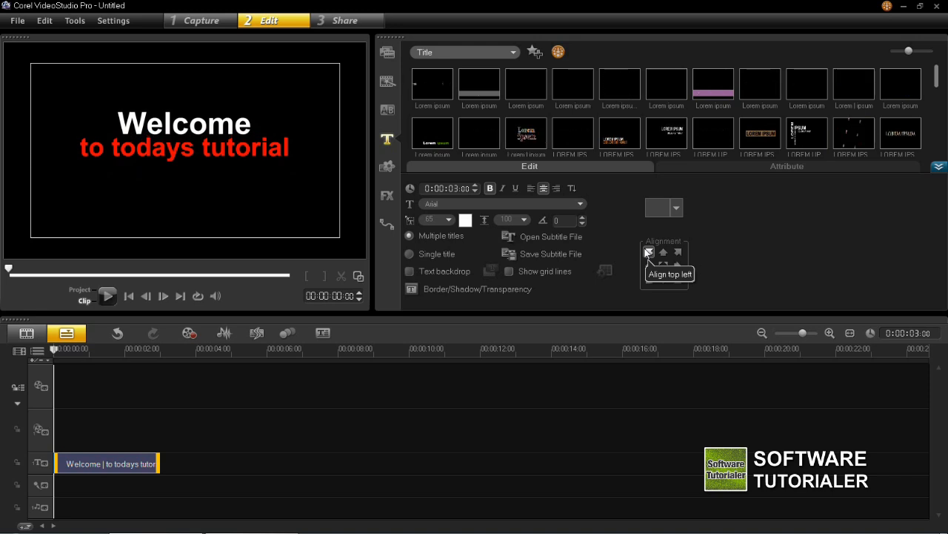